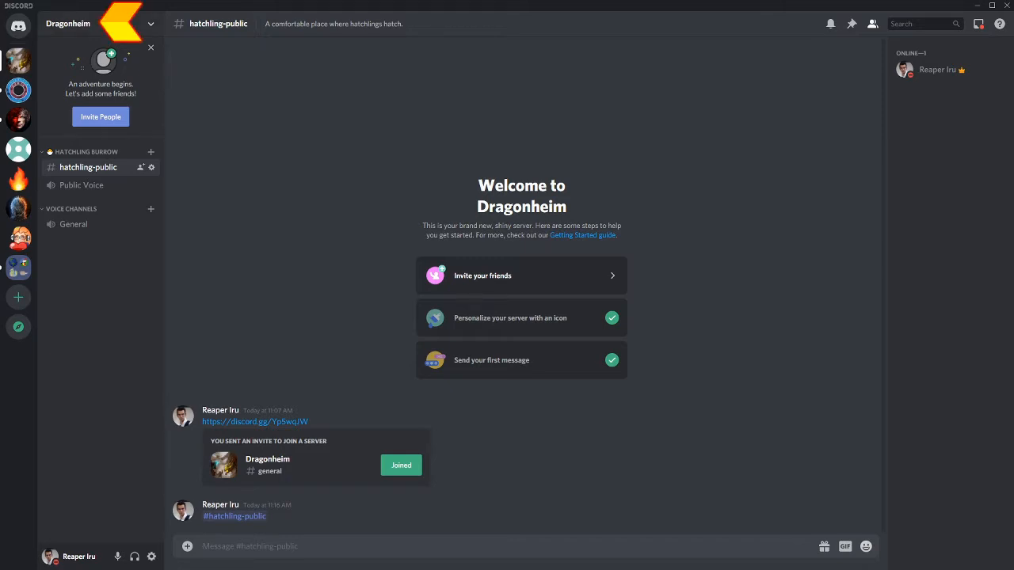
Open Server Settings from the Dragonheim server dropdown.
click(95, 24)
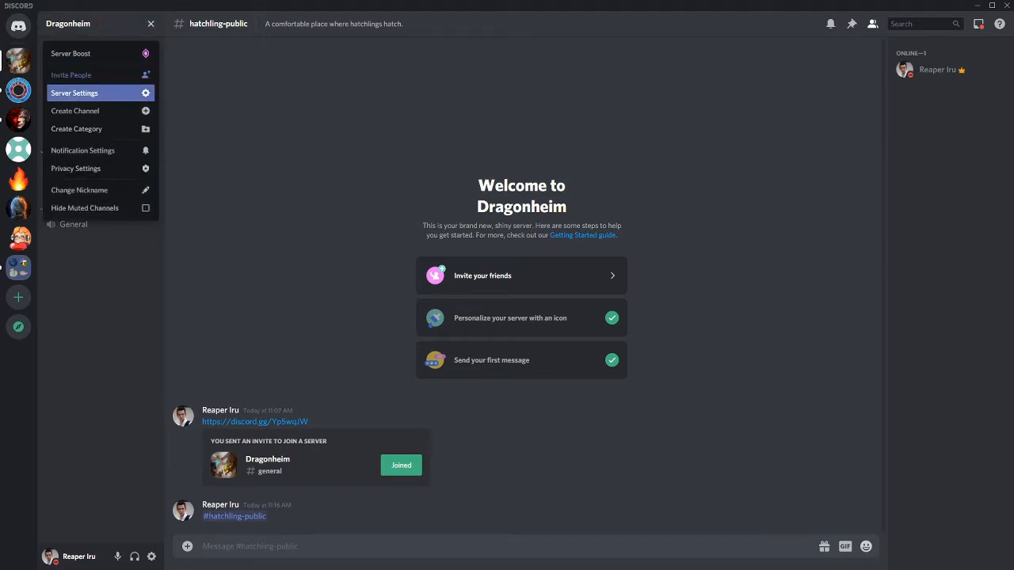
click(75, 93)
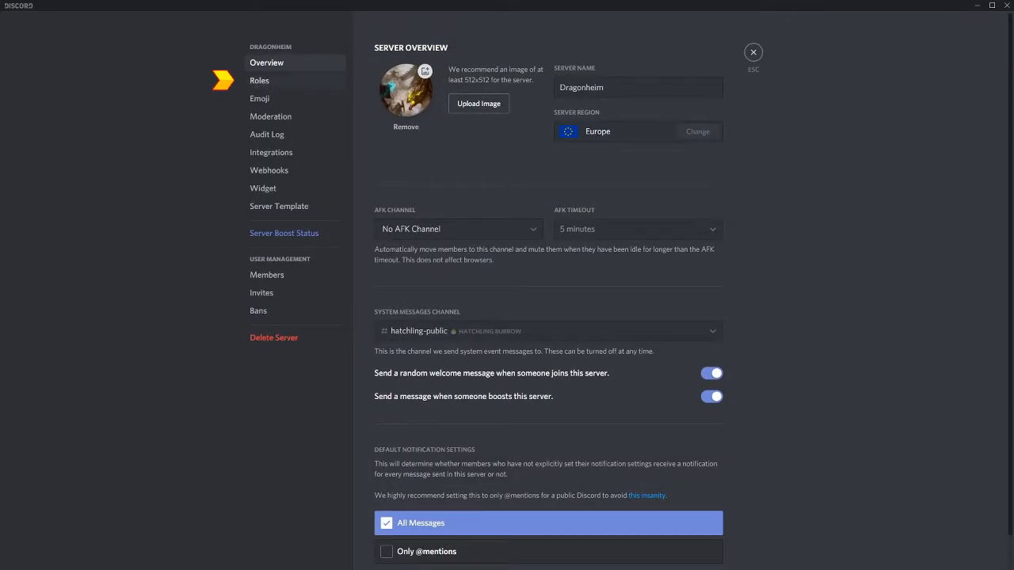
Create a new role and turn off its Create Invite permission.
click(260, 80)
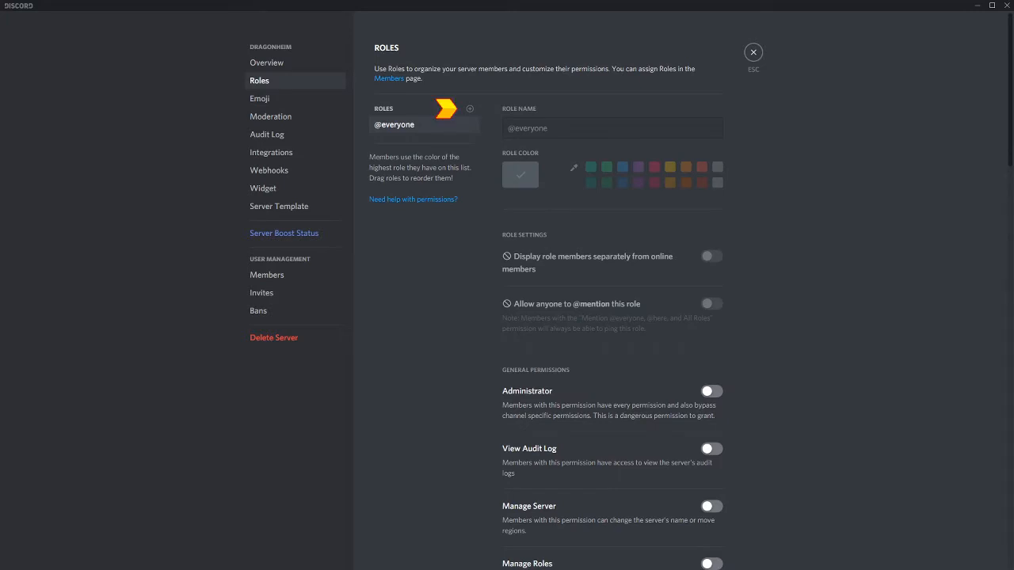
click(469, 108)
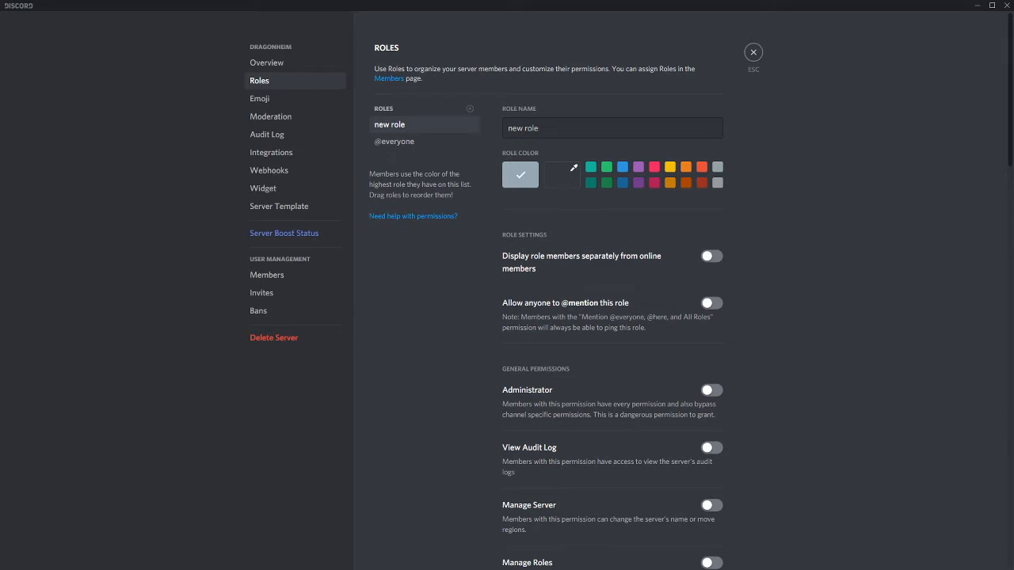
click(394, 141)
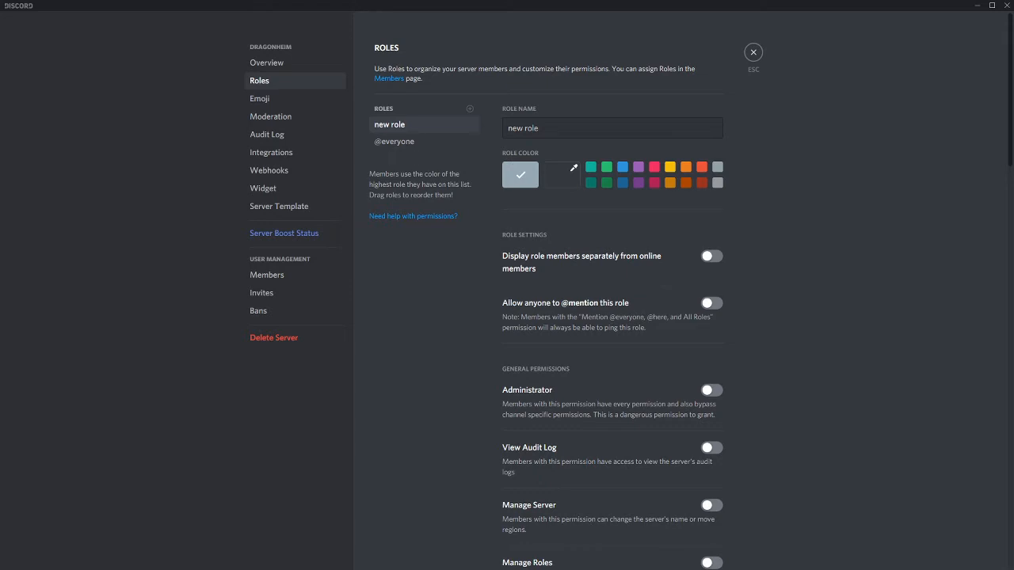
scroll(down, 3)
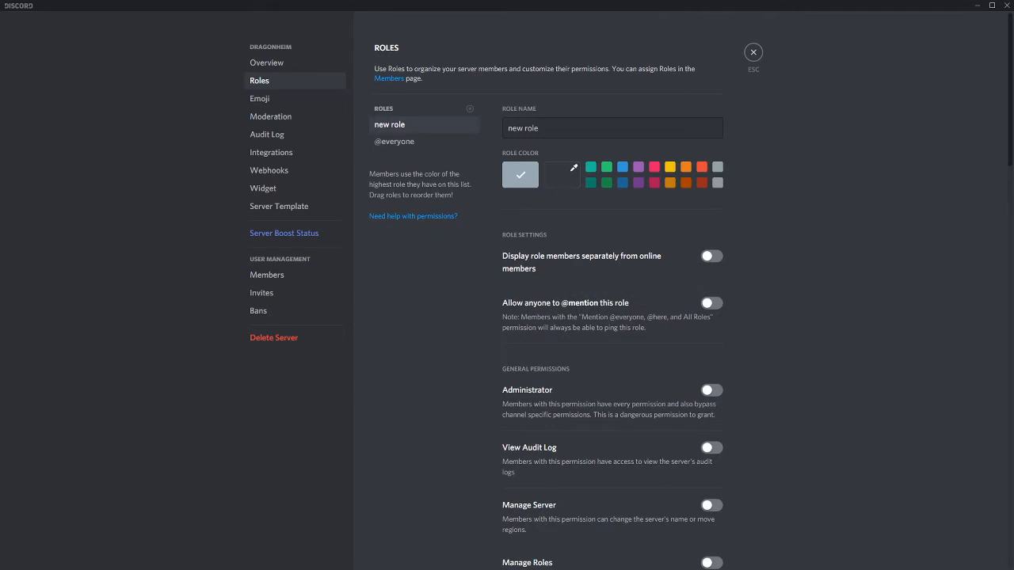
scroll(down, 3)
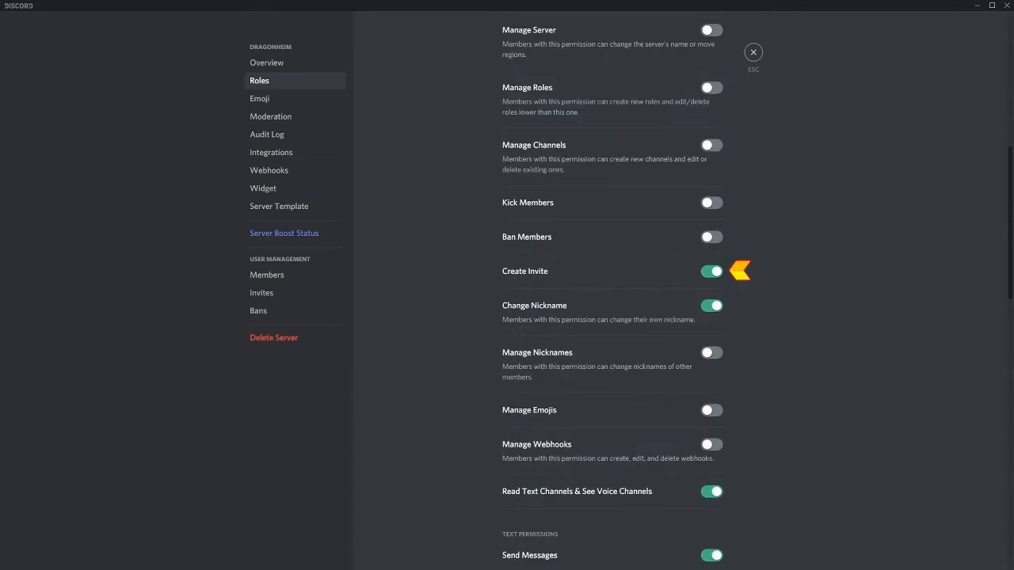
click(710, 271)
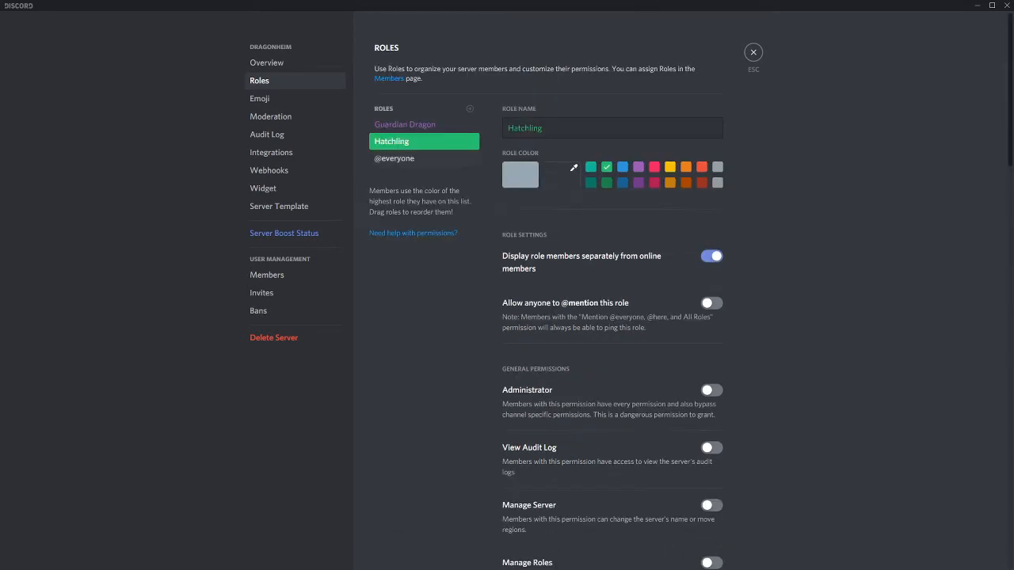
View Dragonheim's active invites list.
click(394, 159)
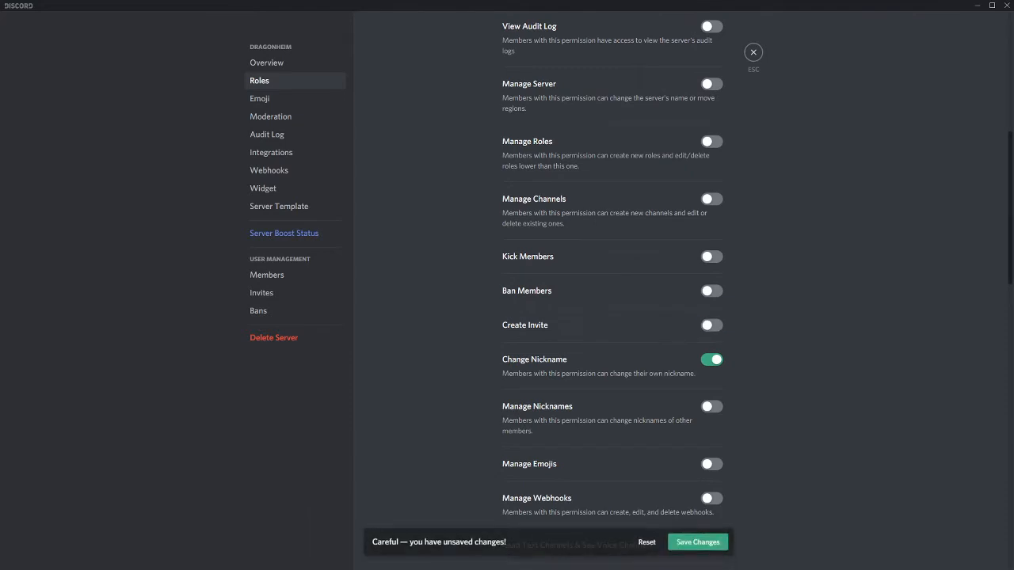
scroll(down, 3)
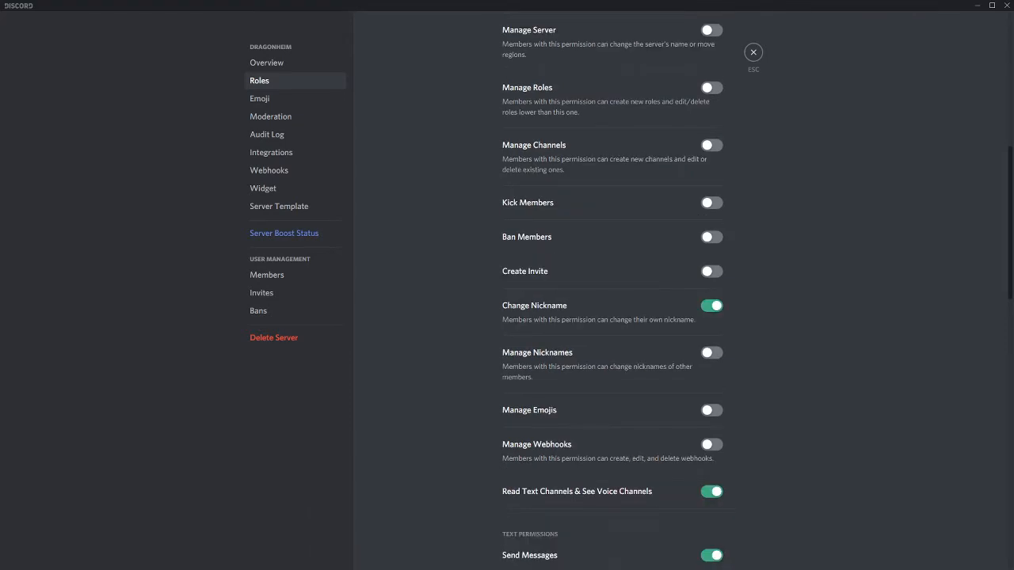
click(261, 293)
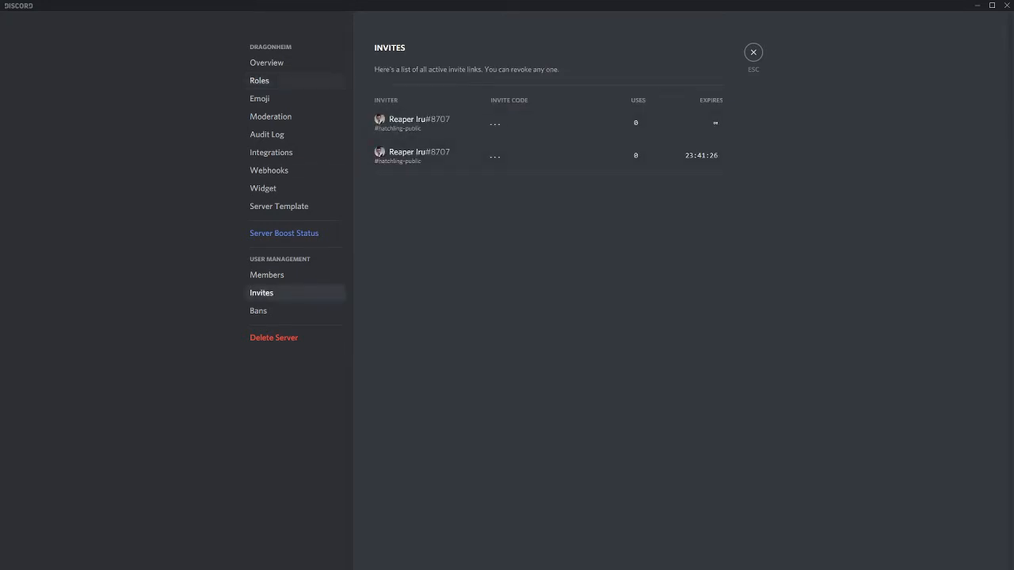
Name the green role Hatchling and display its members separately.
click(259, 80)
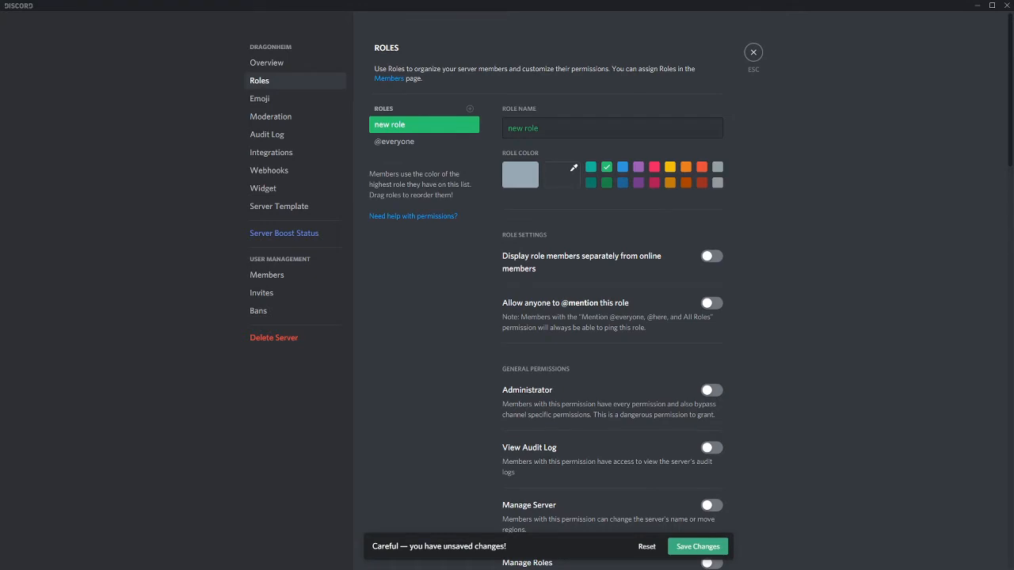
click(710, 255)
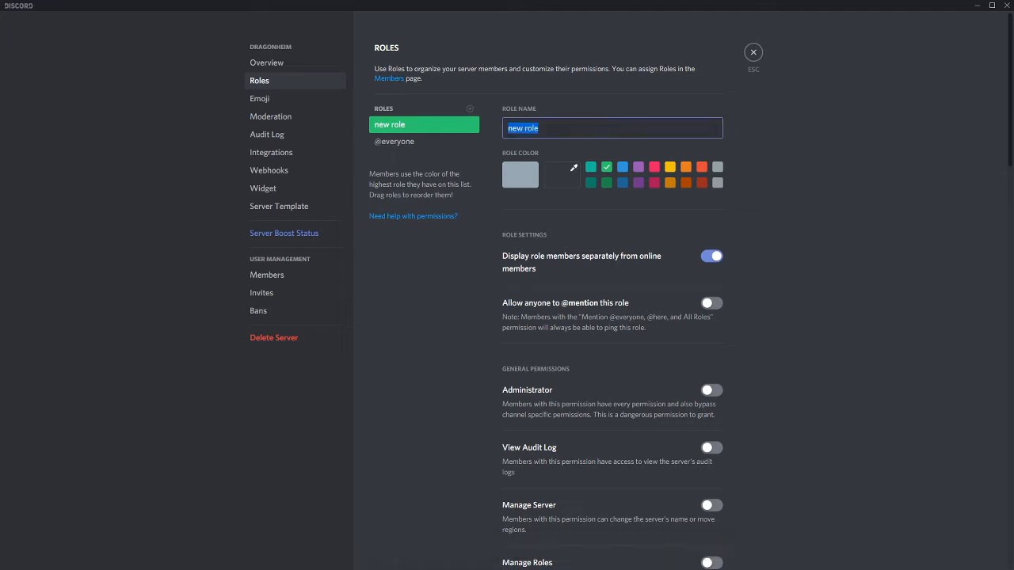
text(Ha)
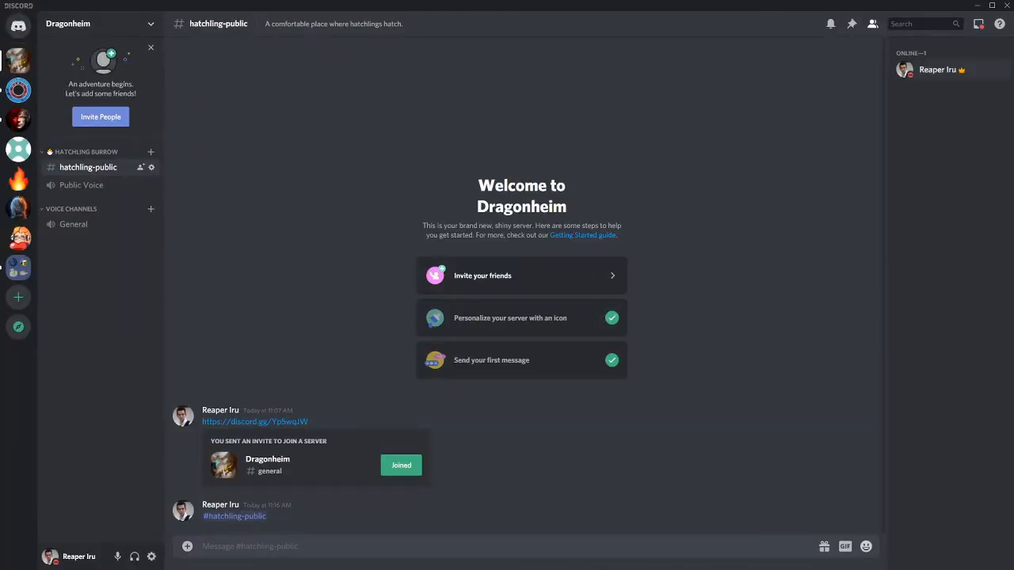
Assign the Hatchling role to the server owner from the member list.
right_click(937, 70)
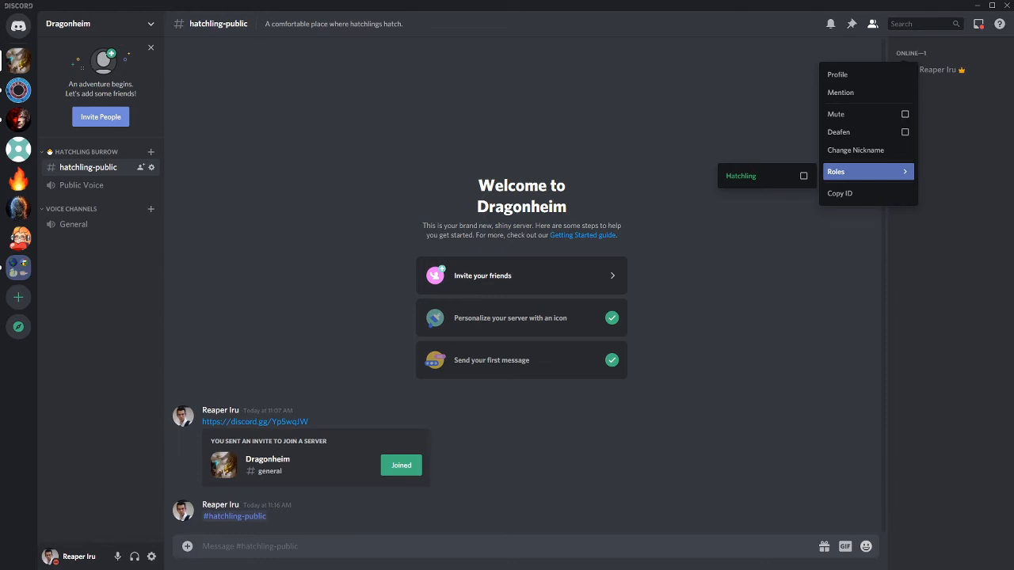
click(802, 175)
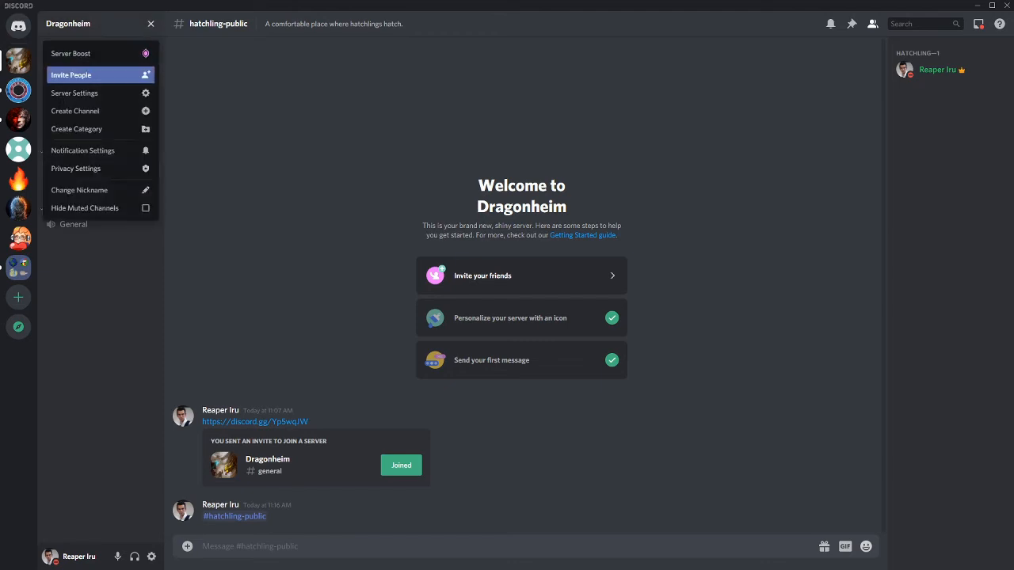
Create another role in Server Settings and name it Guardian Dragon.
click(74, 93)
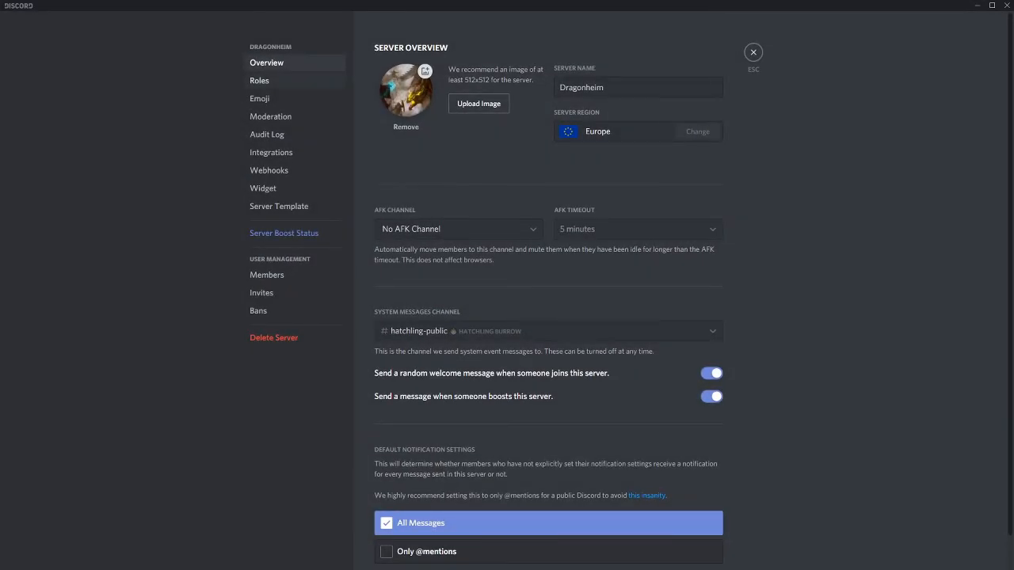
click(259, 80)
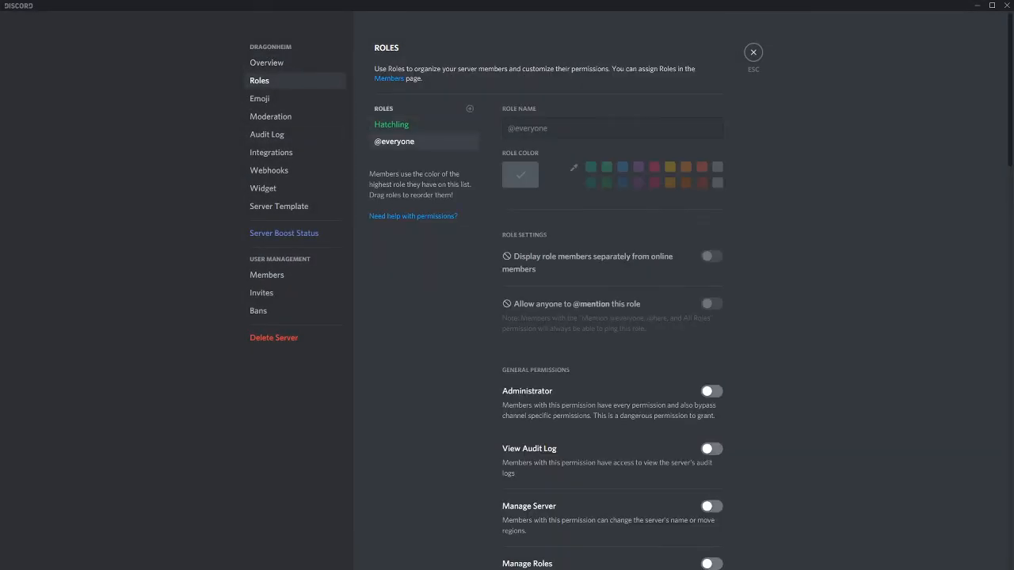
click(467, 109)
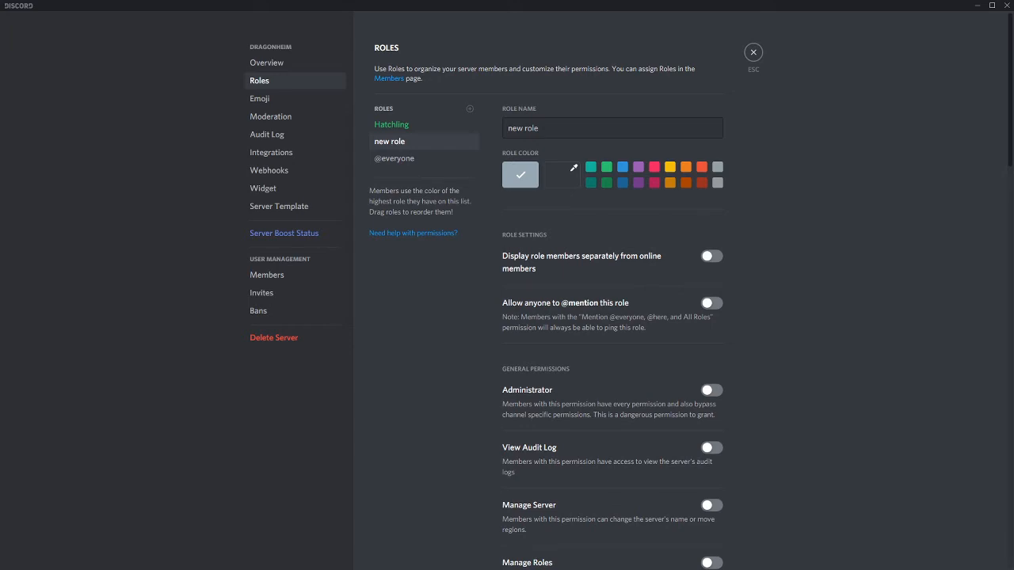
drag(389, 141, 428, 138)
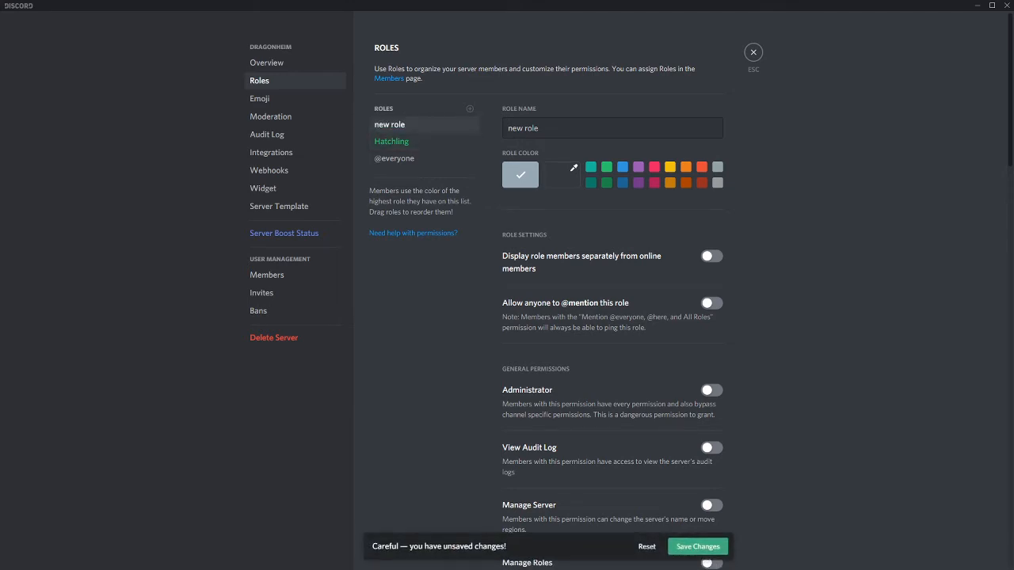
text(Guardian Dragon)
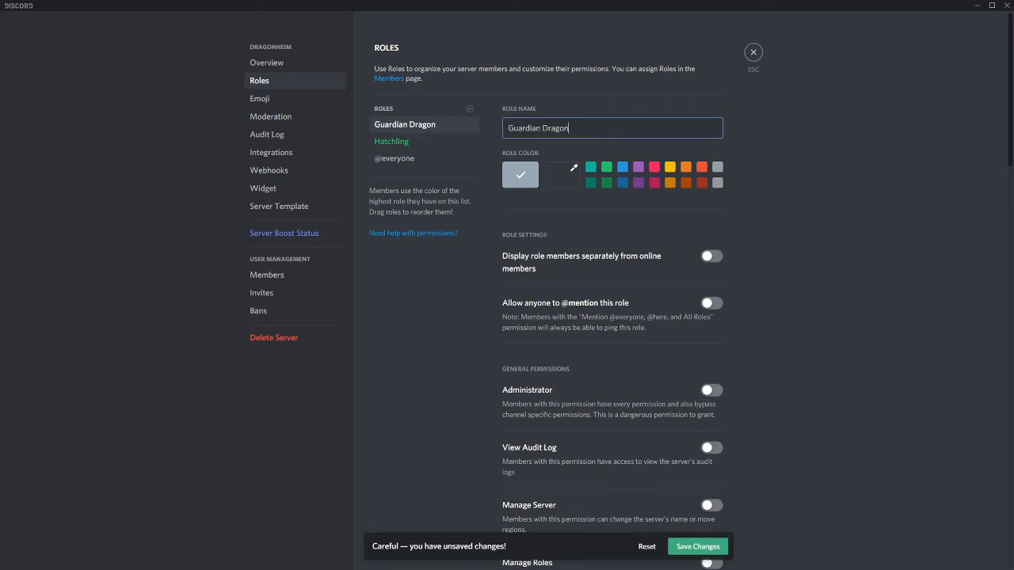
Make Guardian Dragon purple, shown separately and mentionable by anyone, then save.
click(639, 167)
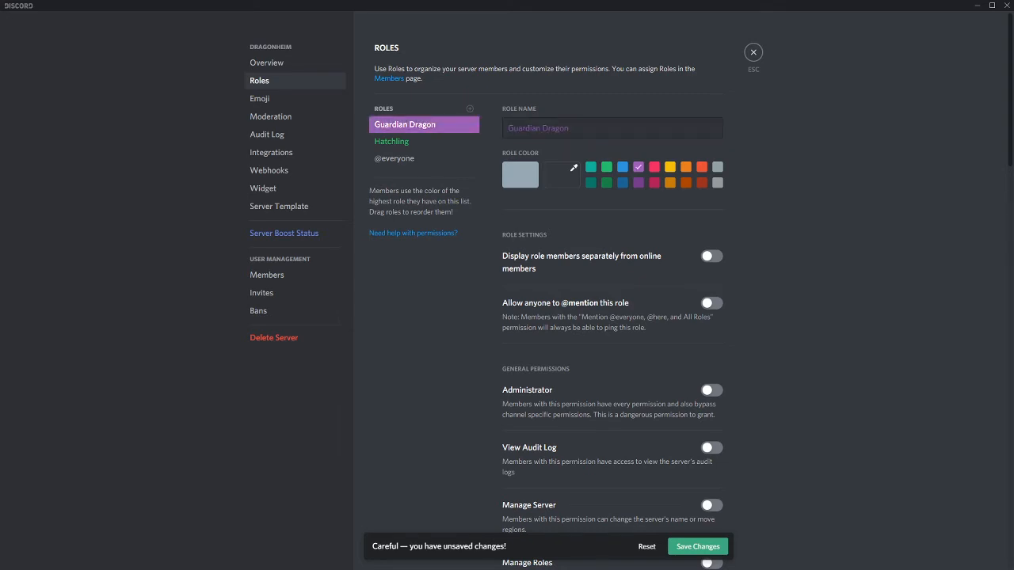
click(710, 256)
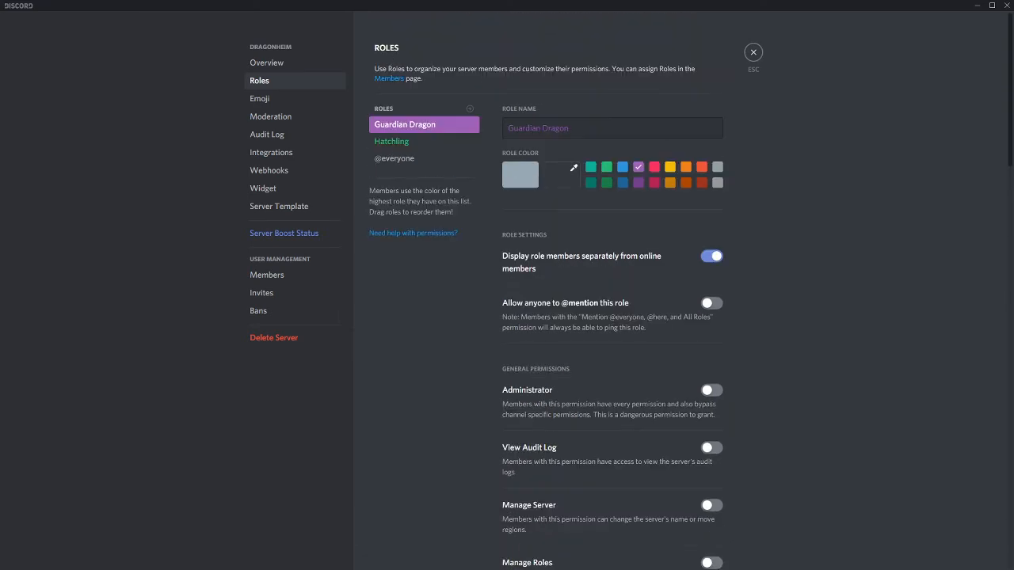
scroll(down, 3)
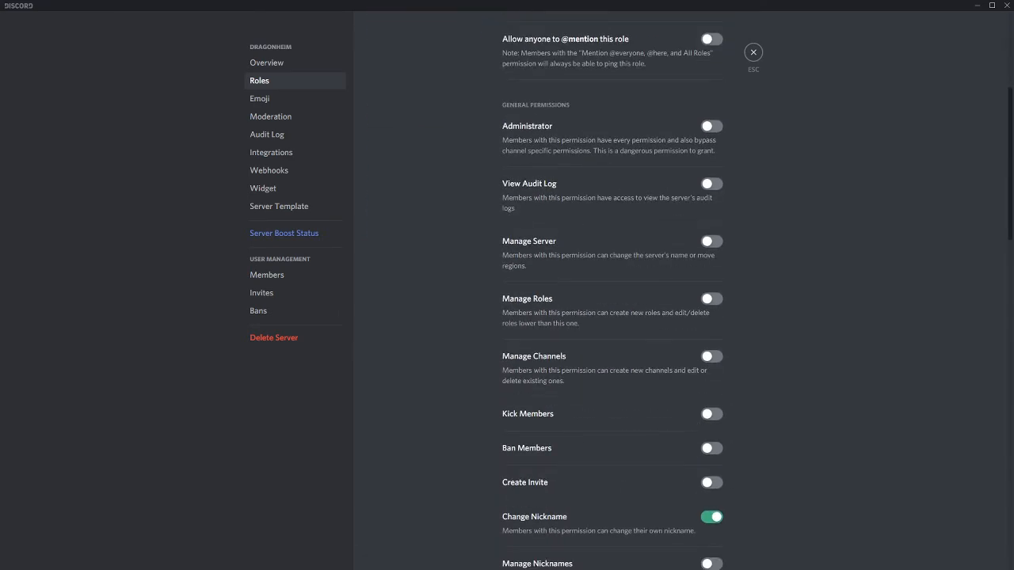
click(710, 482)
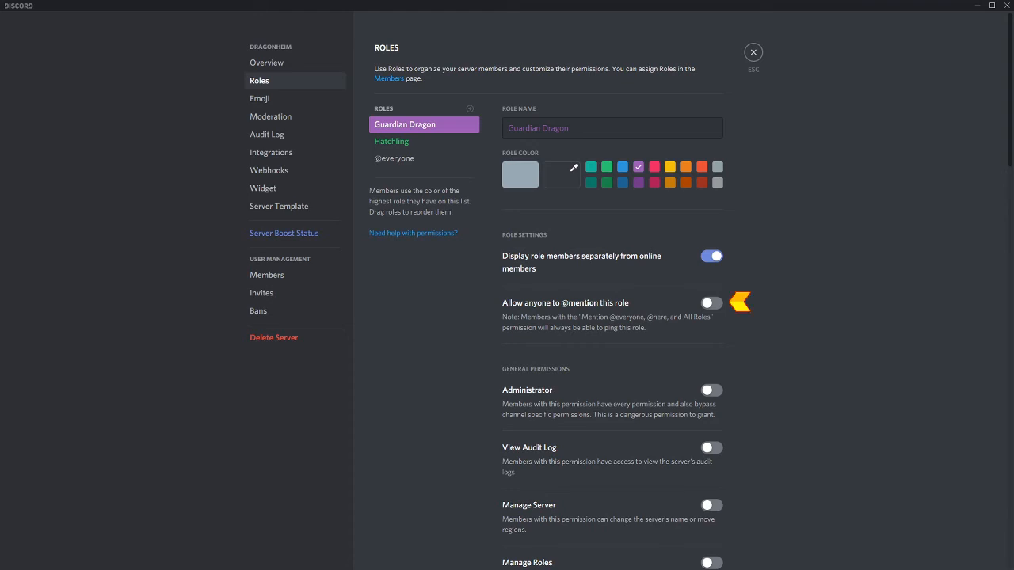
click(711, 303)
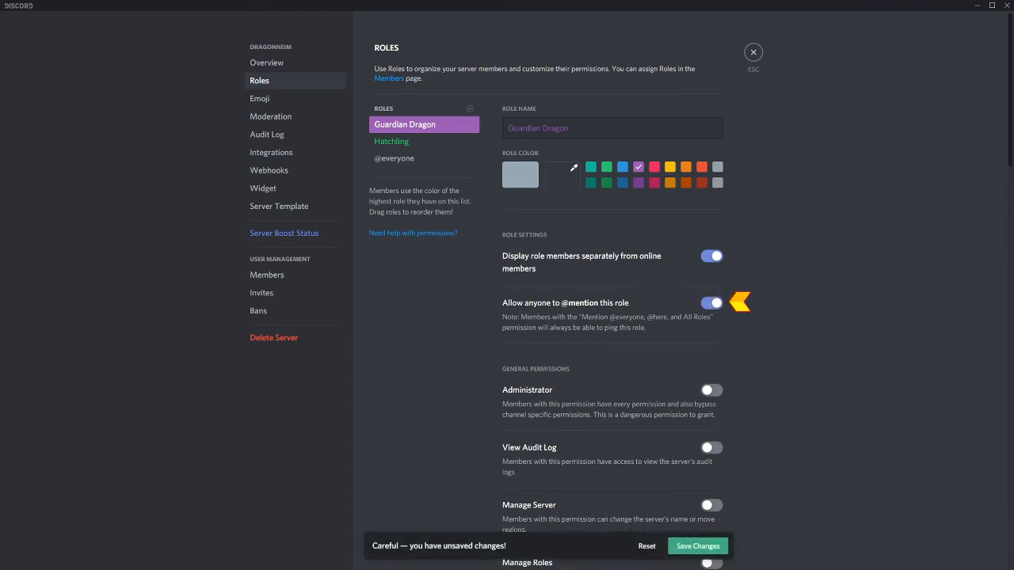
click(753, 51)
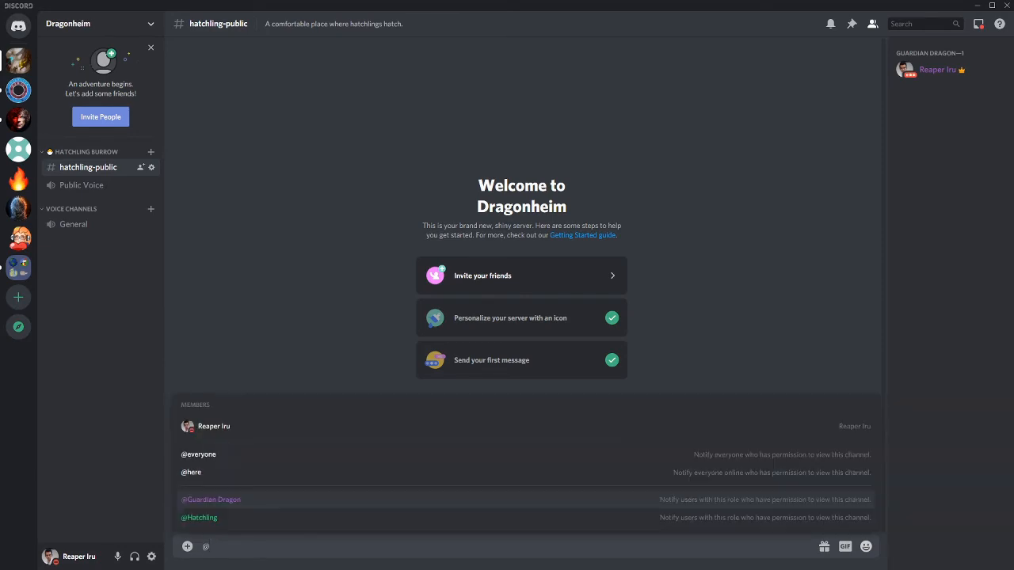
text(@Gu)
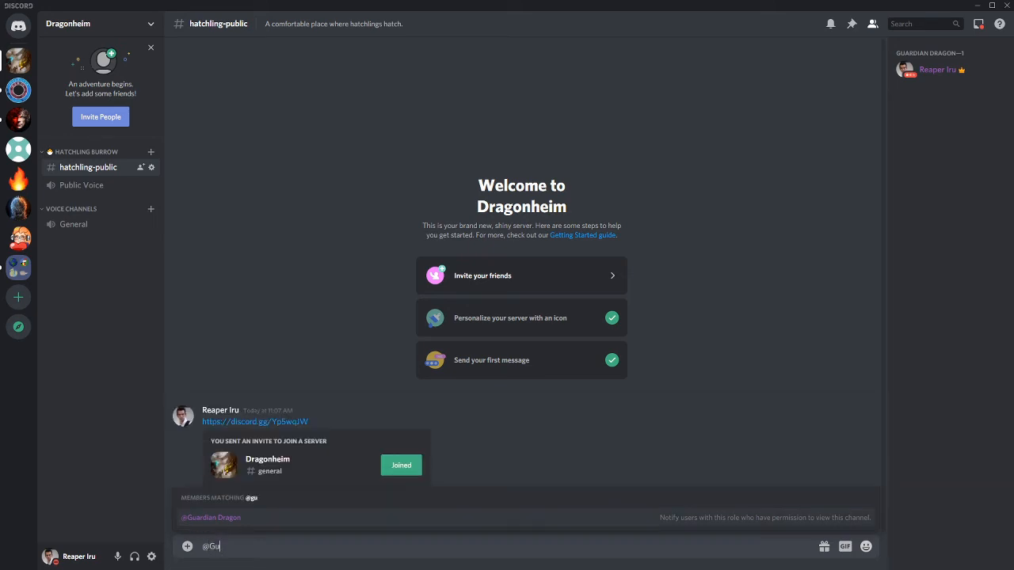
key(Enter)
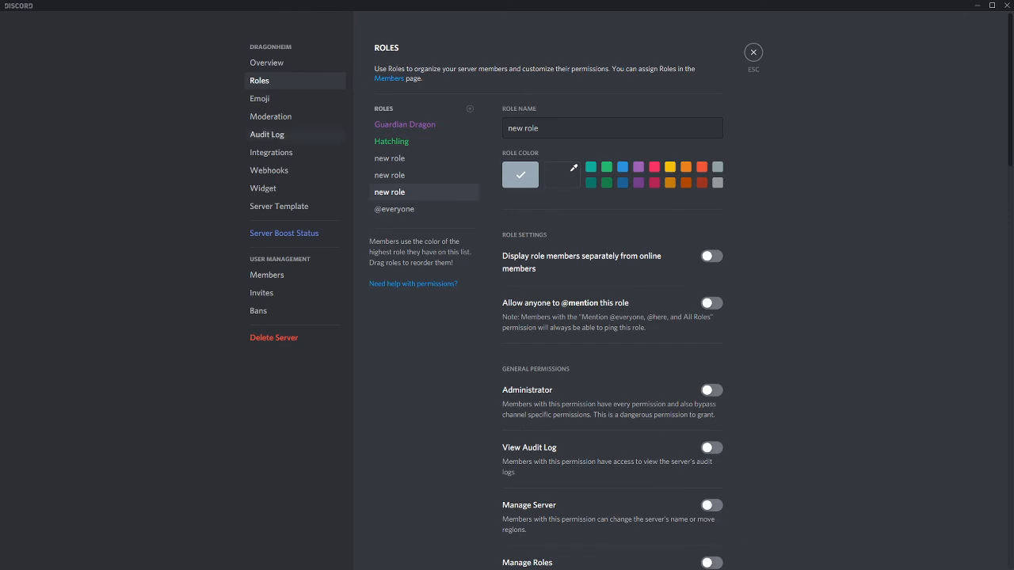
Make a red Elder Dragon role with Administrator, ranked at the top.
click(389, 158)
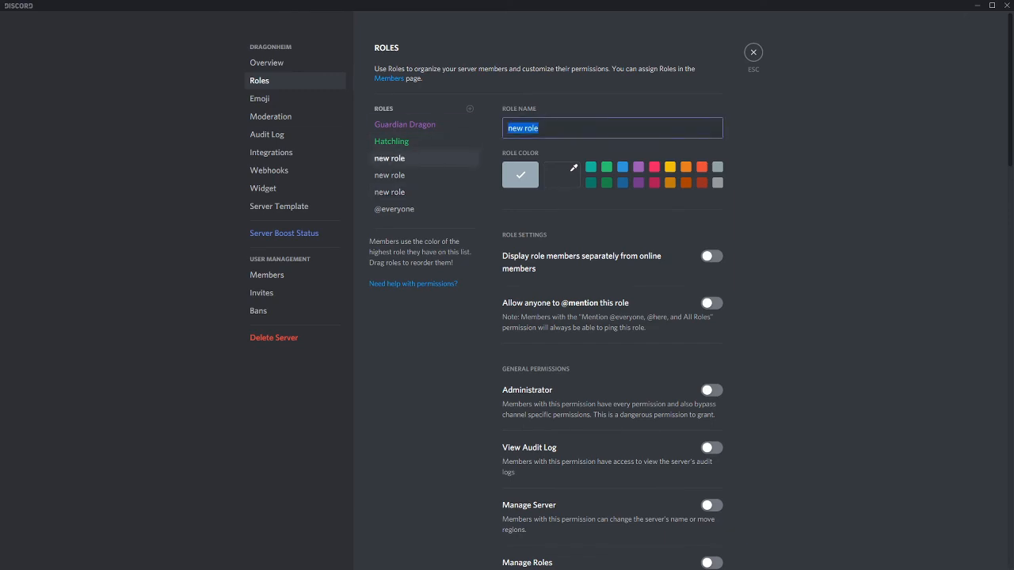
text(Elder Drag)
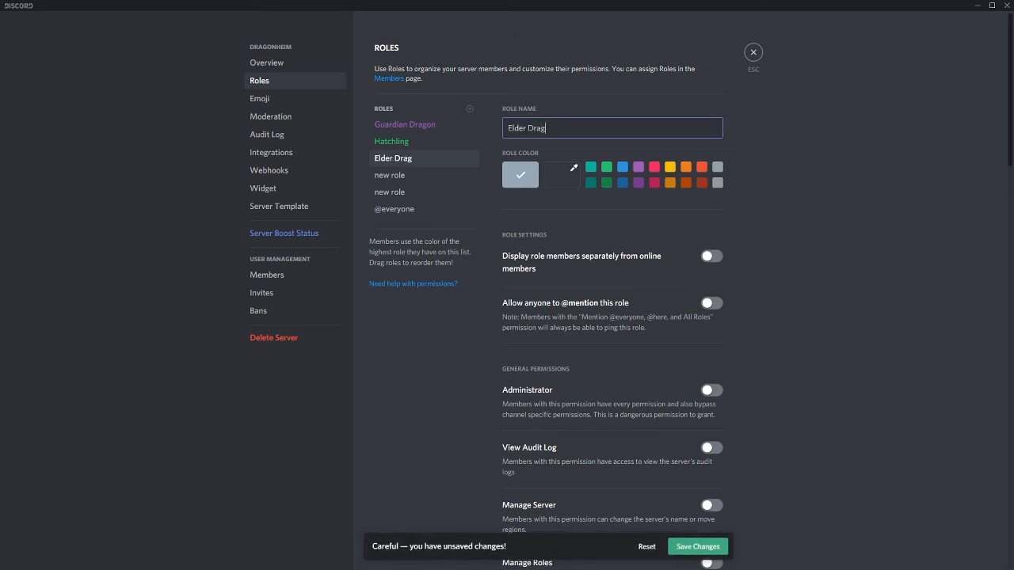
click(655, 166)
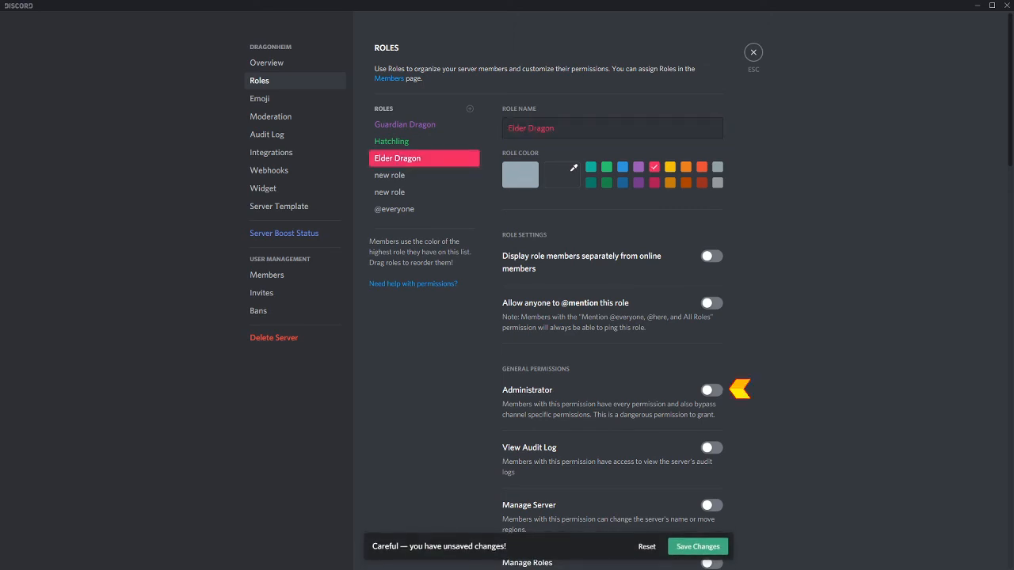
click(711, 390)
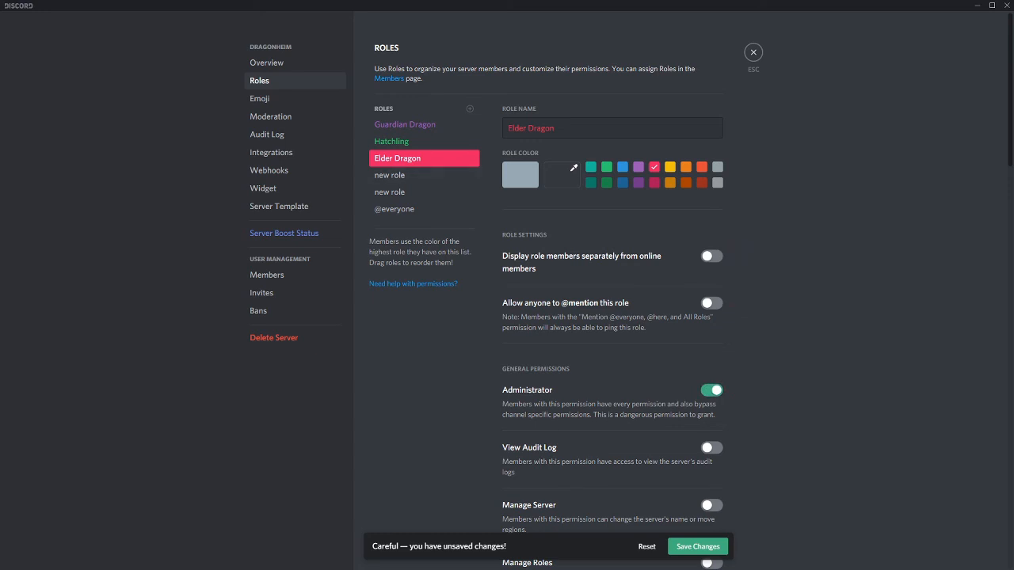
drag(397, 158, 397, 124)
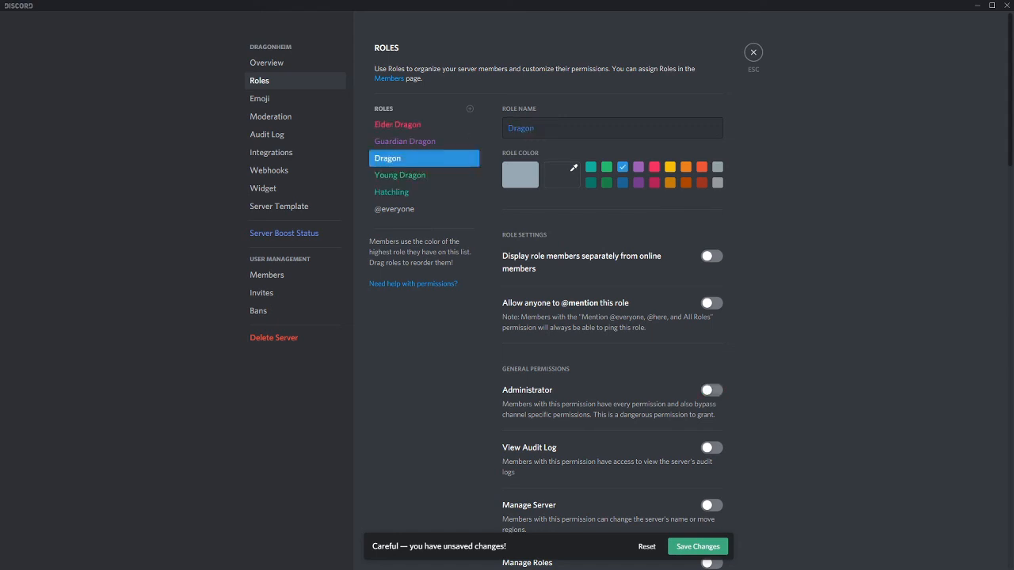
Review the Hatchling and Elder Dragon roles and save all role changes.
click(392, 192)
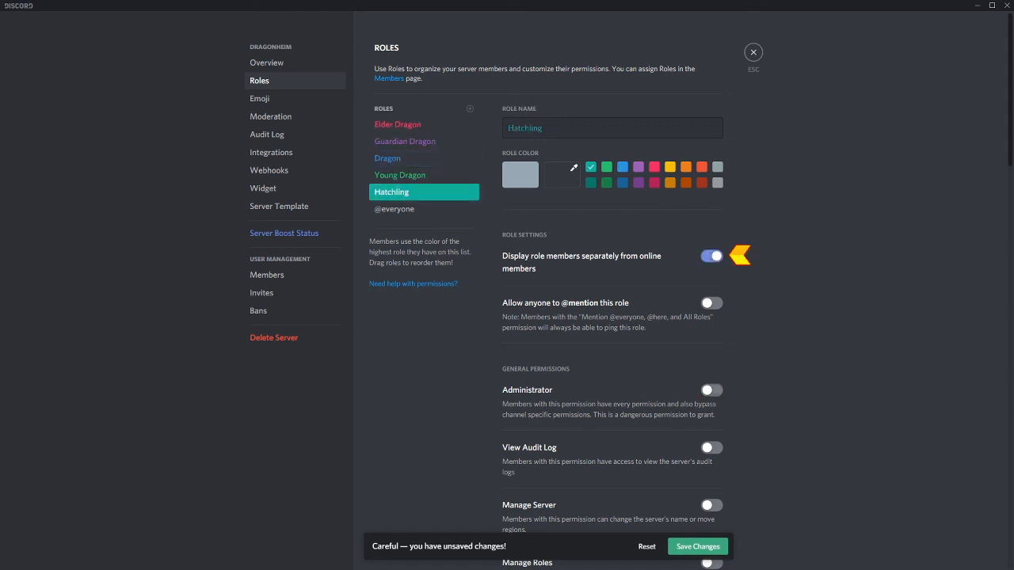
click(404, 141)
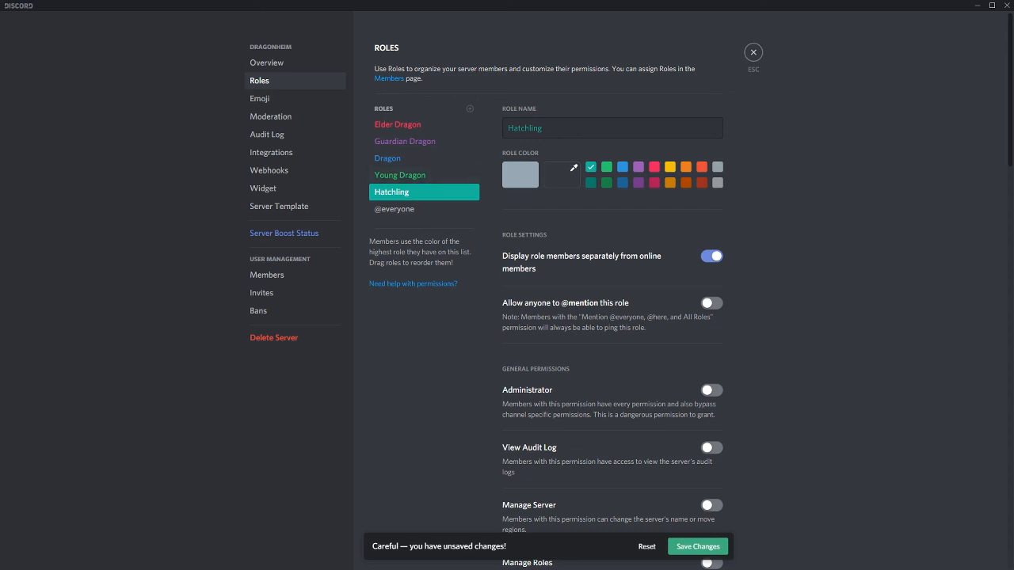
click(397, 124)
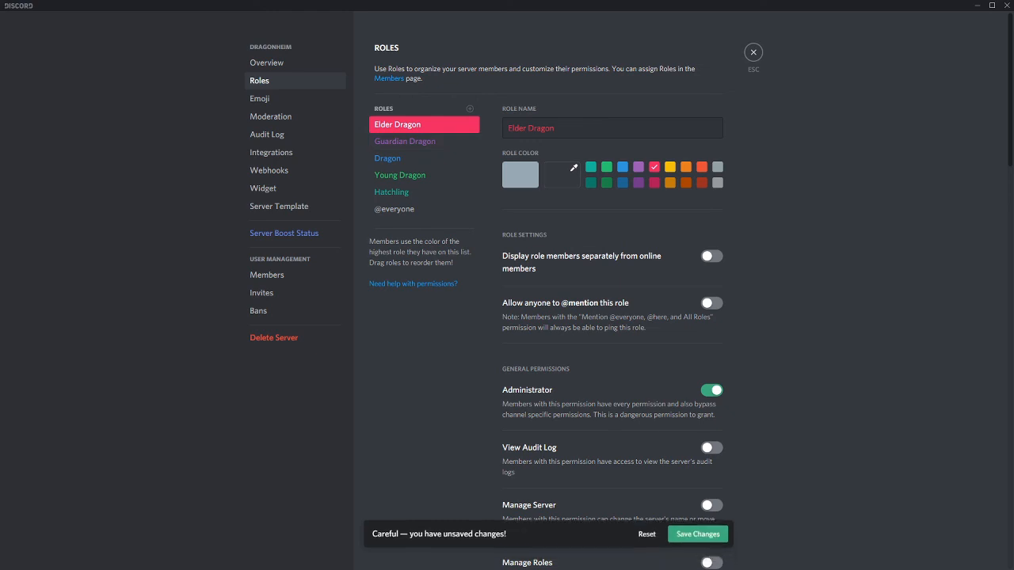
click(753, 51)
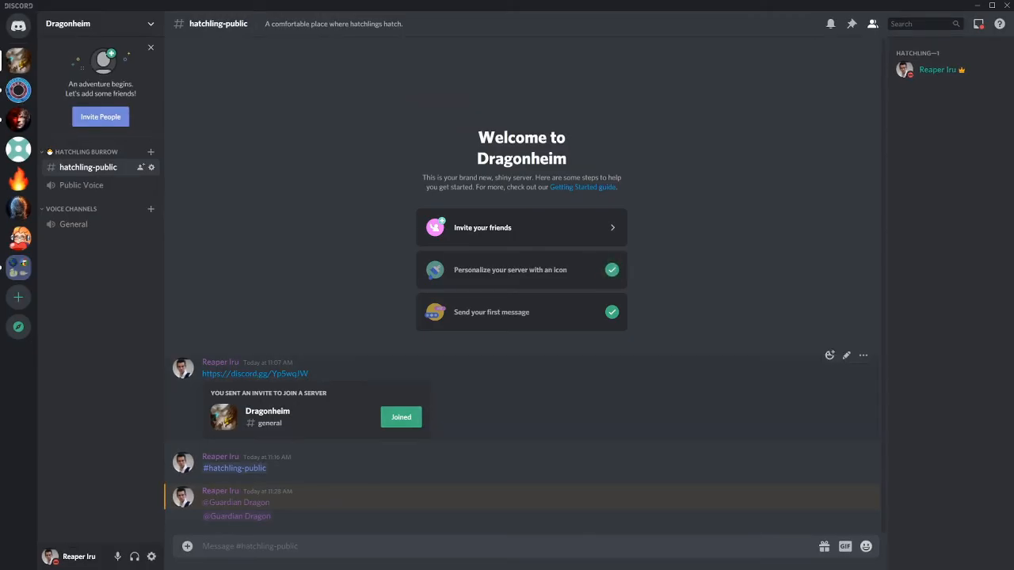